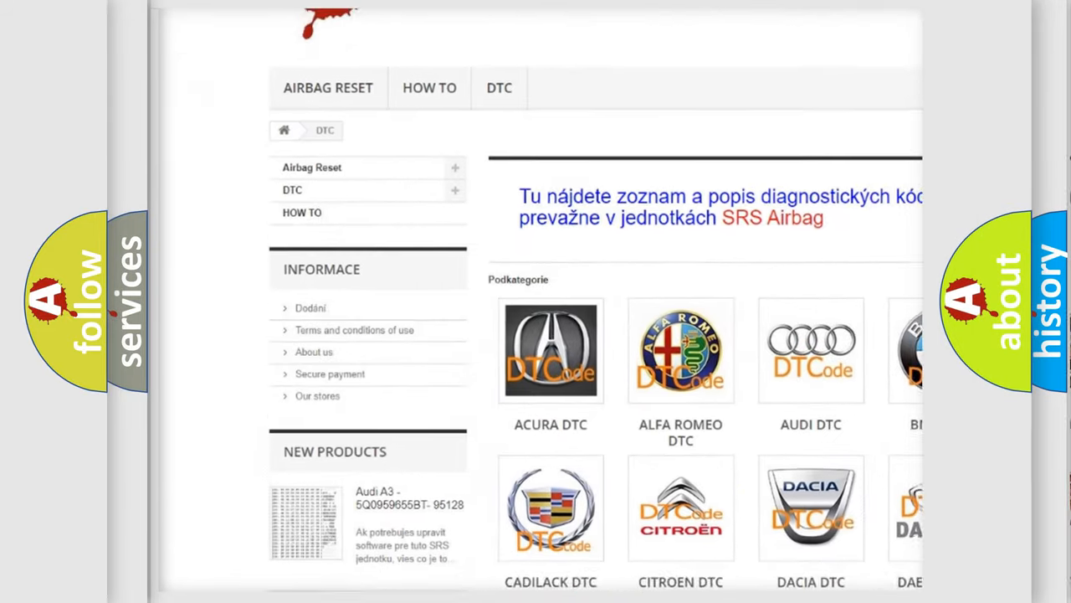
scroll("down", 3)
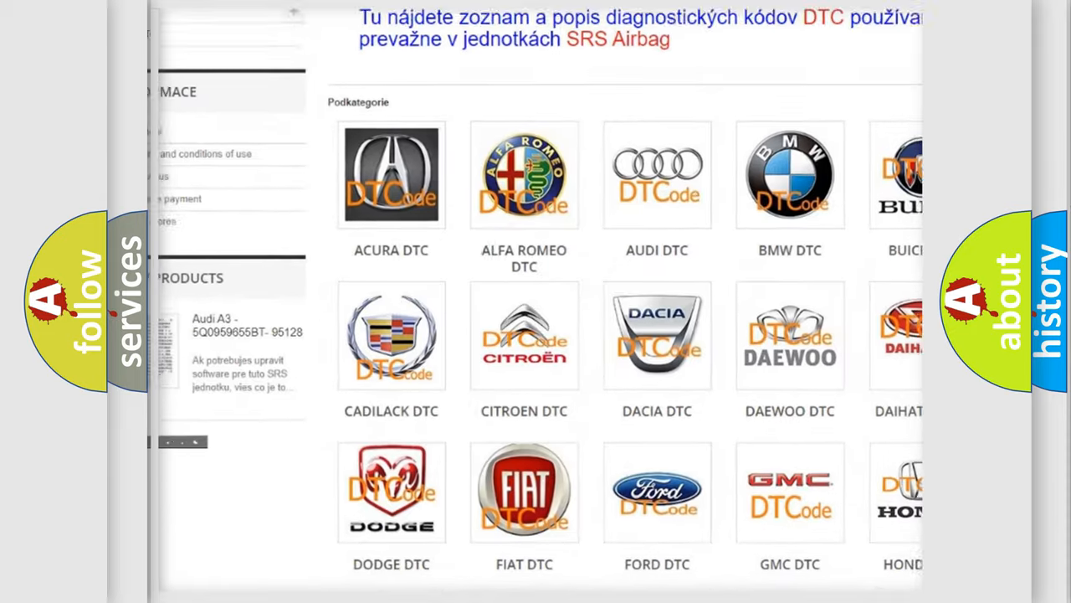
scroll("down", 3)
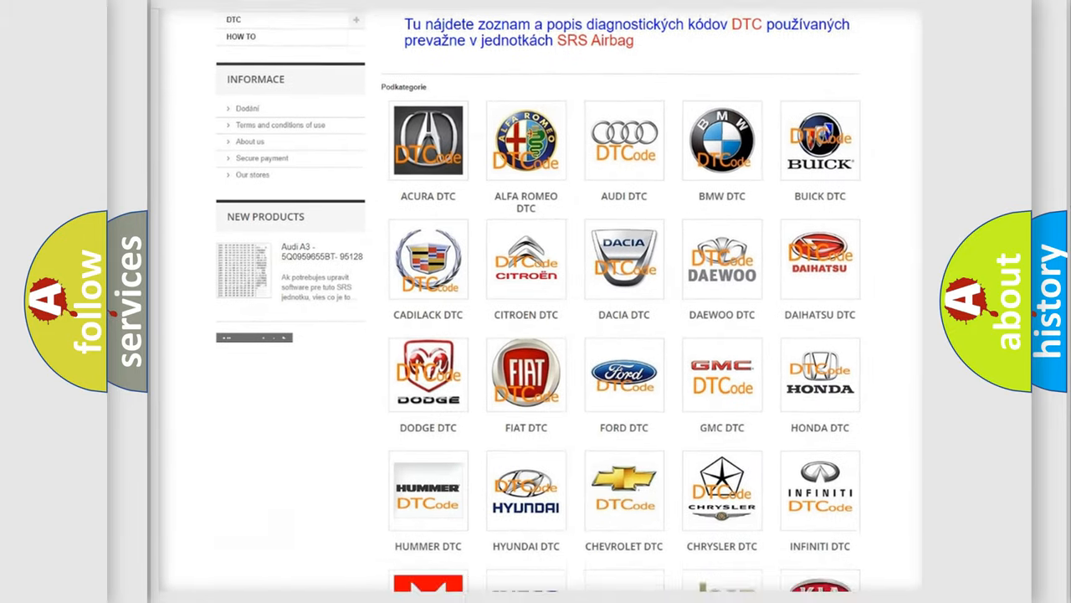
scroll("down", 3)
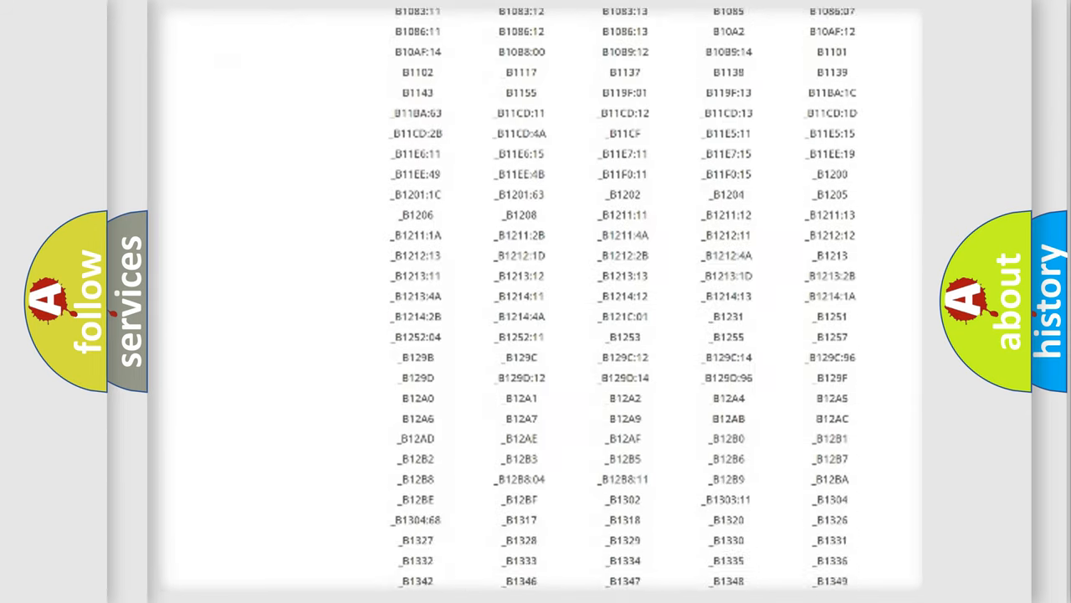
scroll("down", 3)
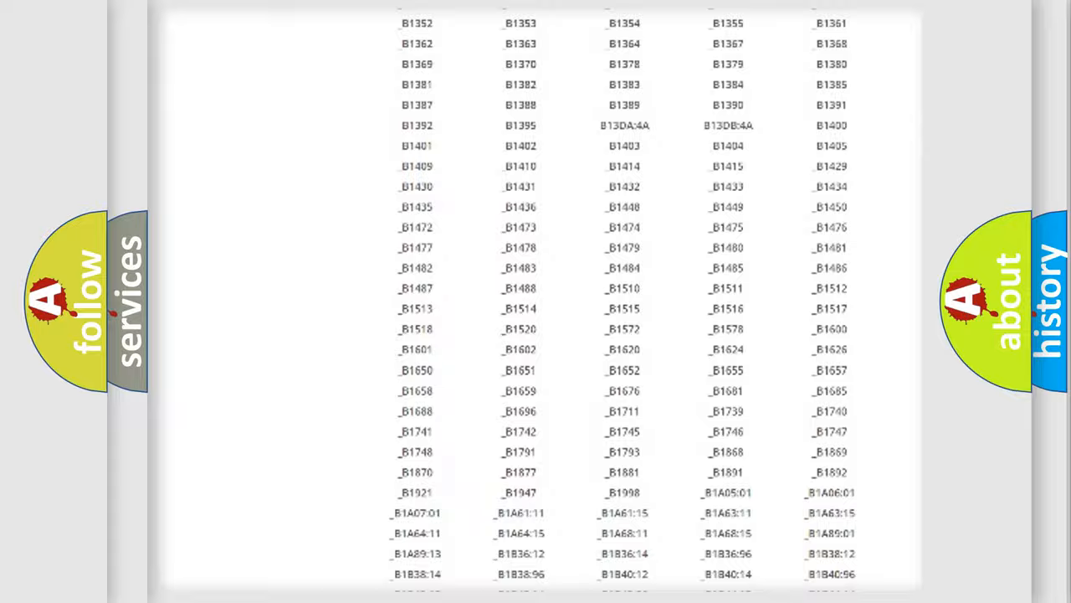